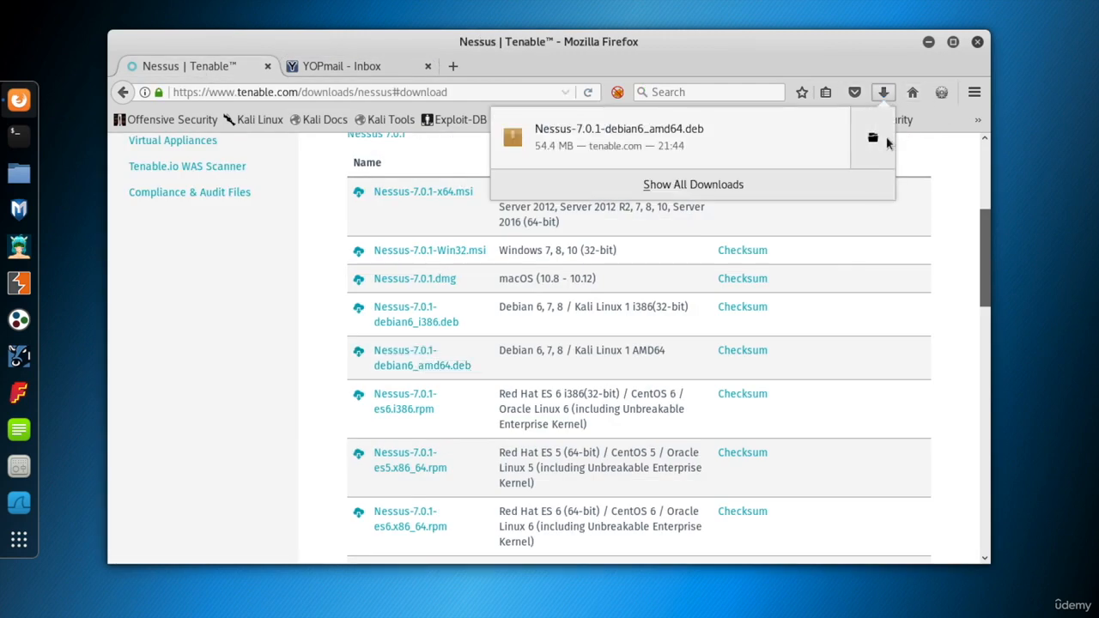
# - Confirm Nessus-7.0.1-debian6_amd64.deb finished downloading in the Firefox downloads panel
pyautogui.click(873, 137)
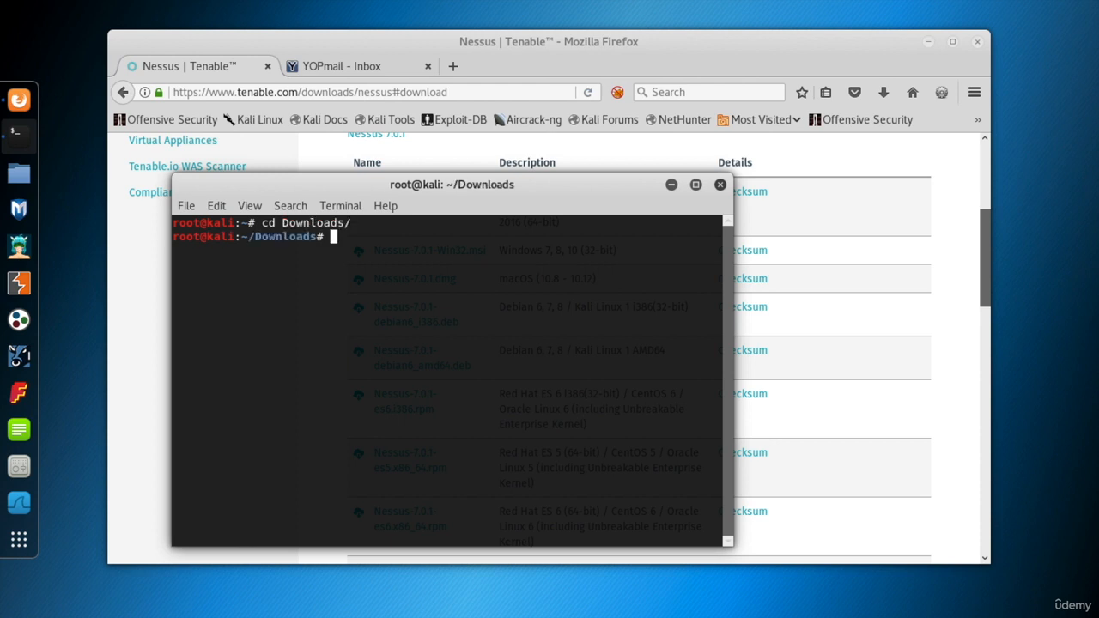
# - List Downloads, then run dpkg -i Nessus-7.0.1-debian6_amd64.deb and enlarge the terminal to watch it finish
pyautogui.write('ls')
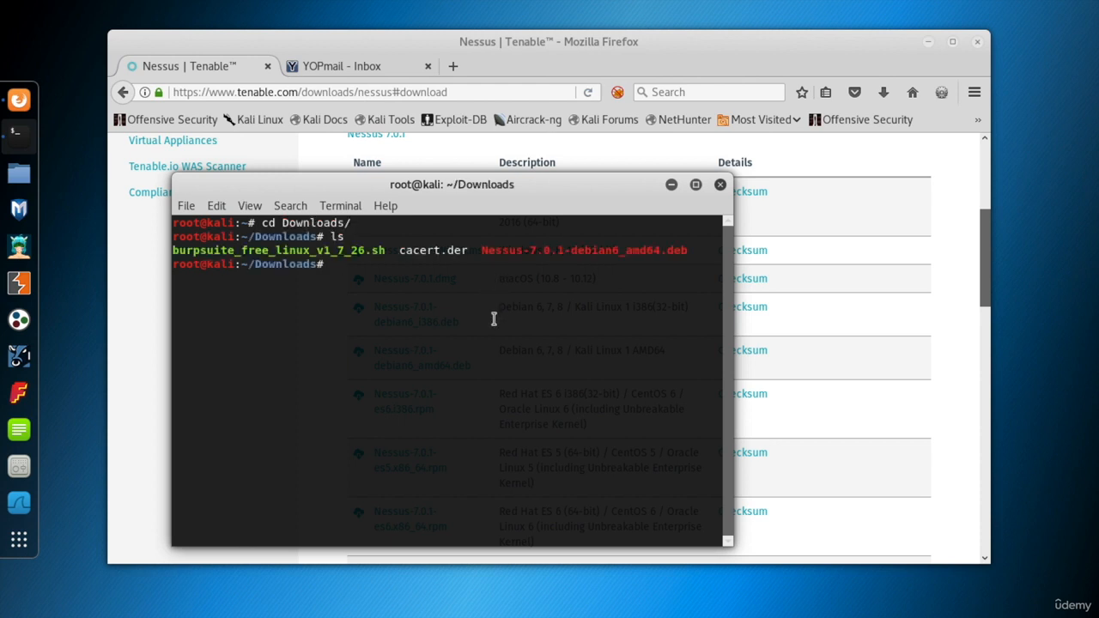
pyautogui.write('ls -al')
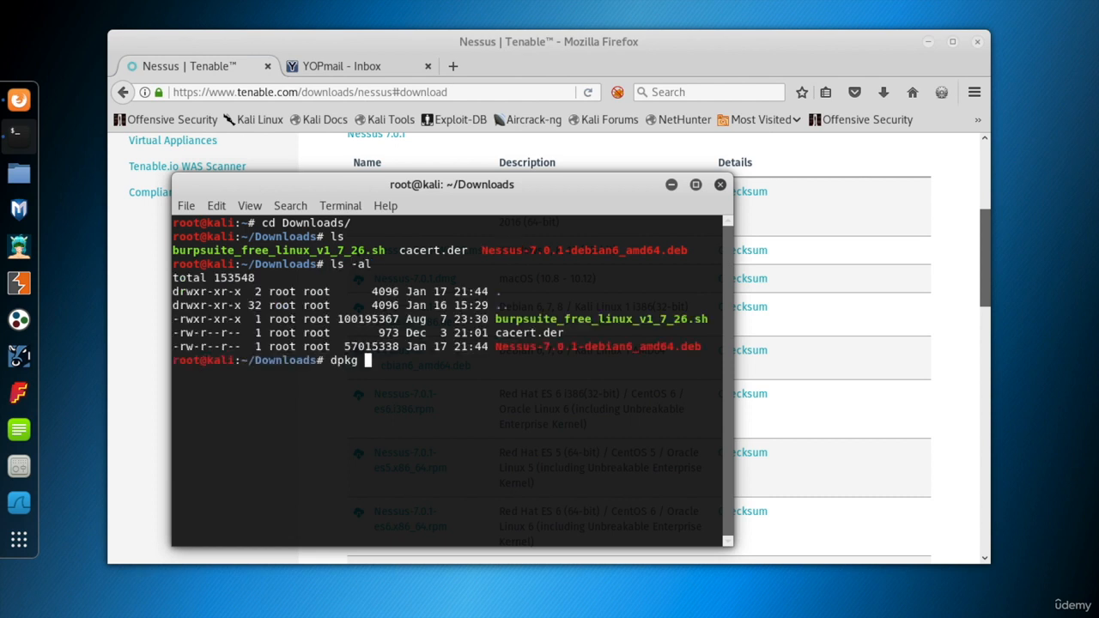
pyautogui.write('-i Nessus-7.0.1-debian6_amd64.deb')
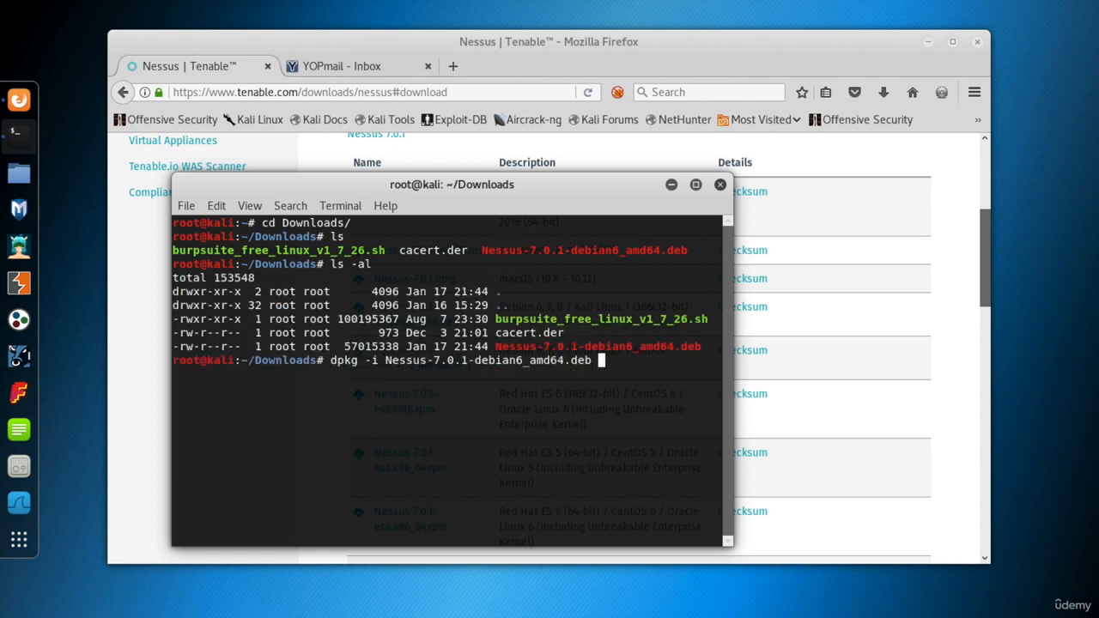
pyautogui.press('Return')
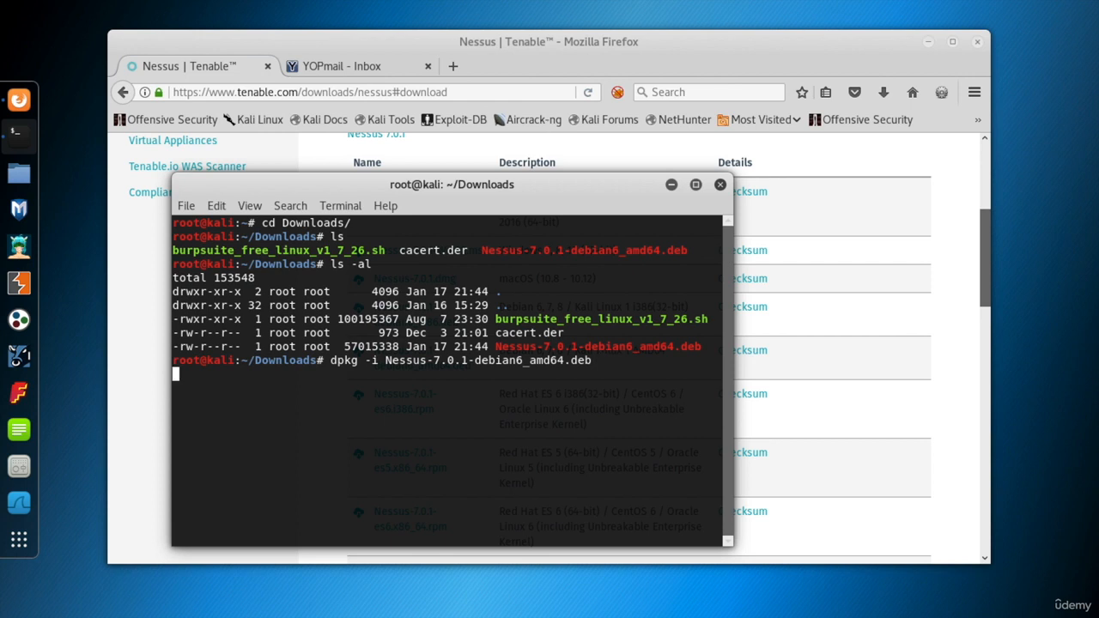
pyautogui.press('Return')
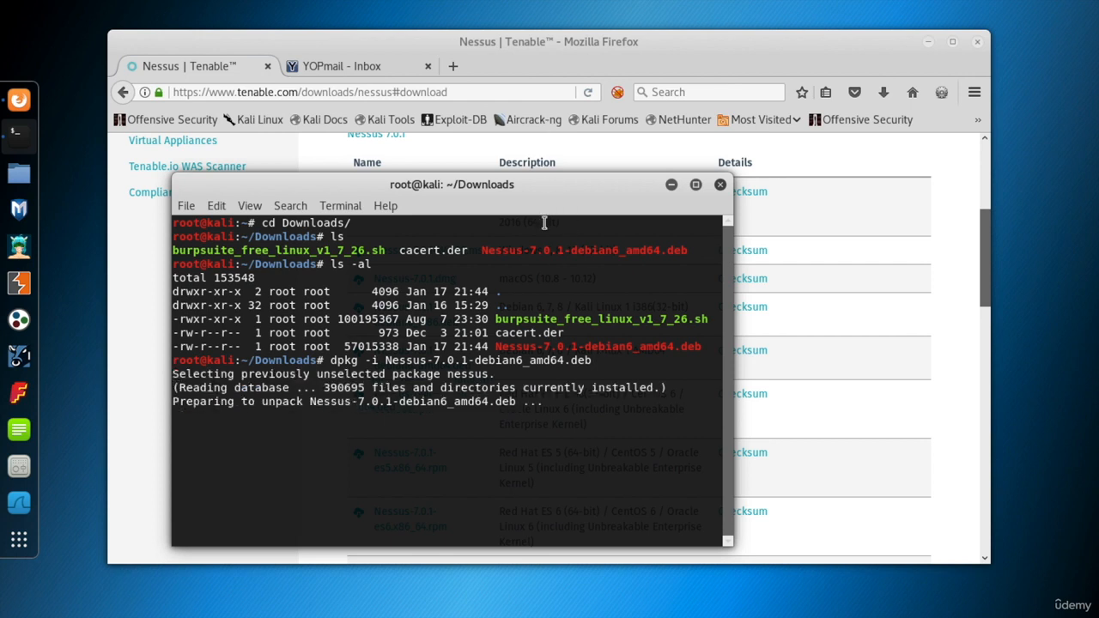
pyautogui.moveTo(454, 184); pyautogui.dragTo(573, 110)
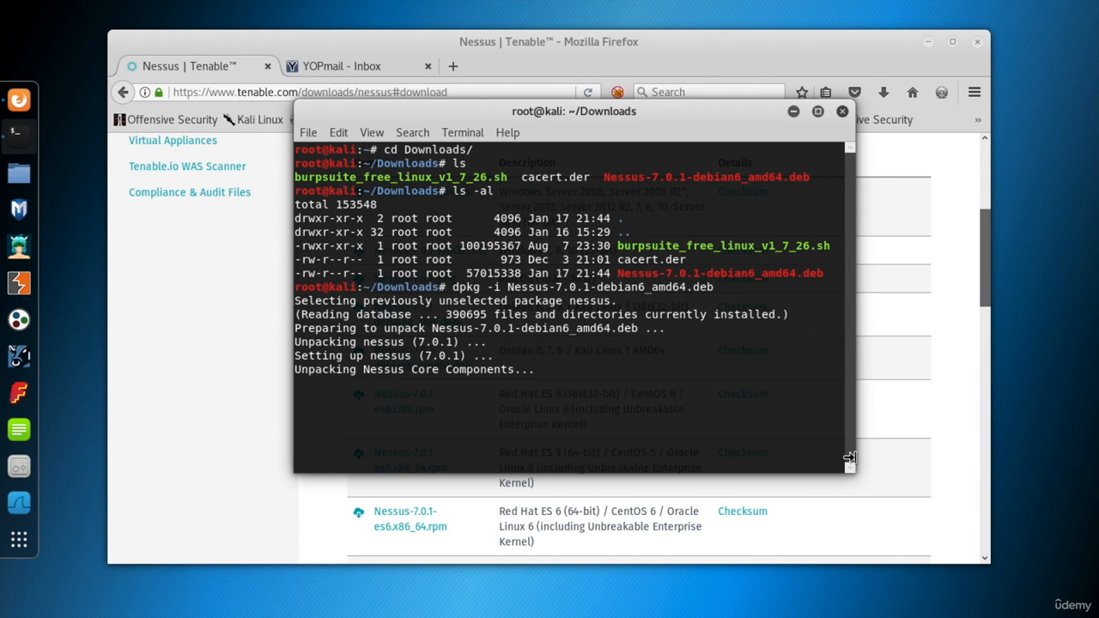
pyautogui.moveTo(850, 467); pyautogui.dragTo(930, 546)
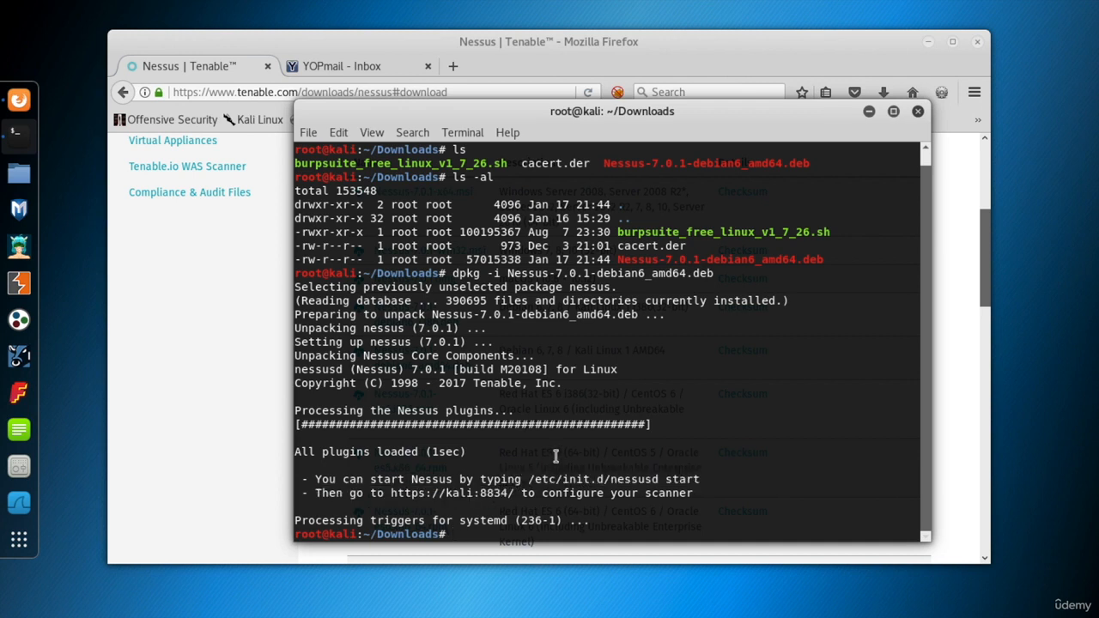
pyautogui.moveTo(546, 512)
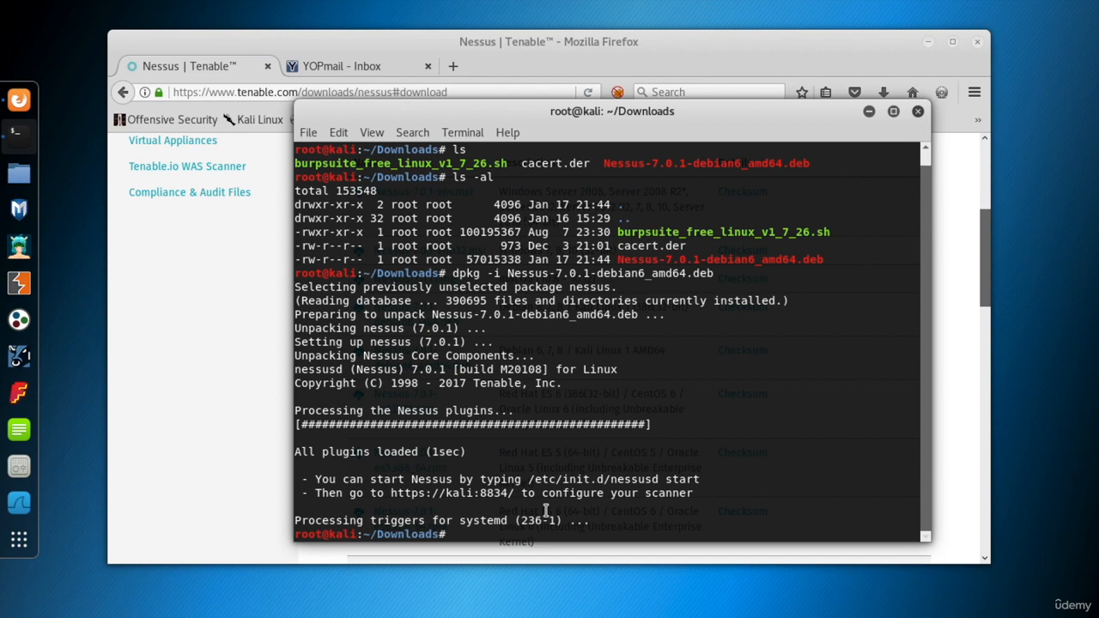
# - Check nessusd status, find it inactive, and start the nessusd service
pyautogui.write('servu')
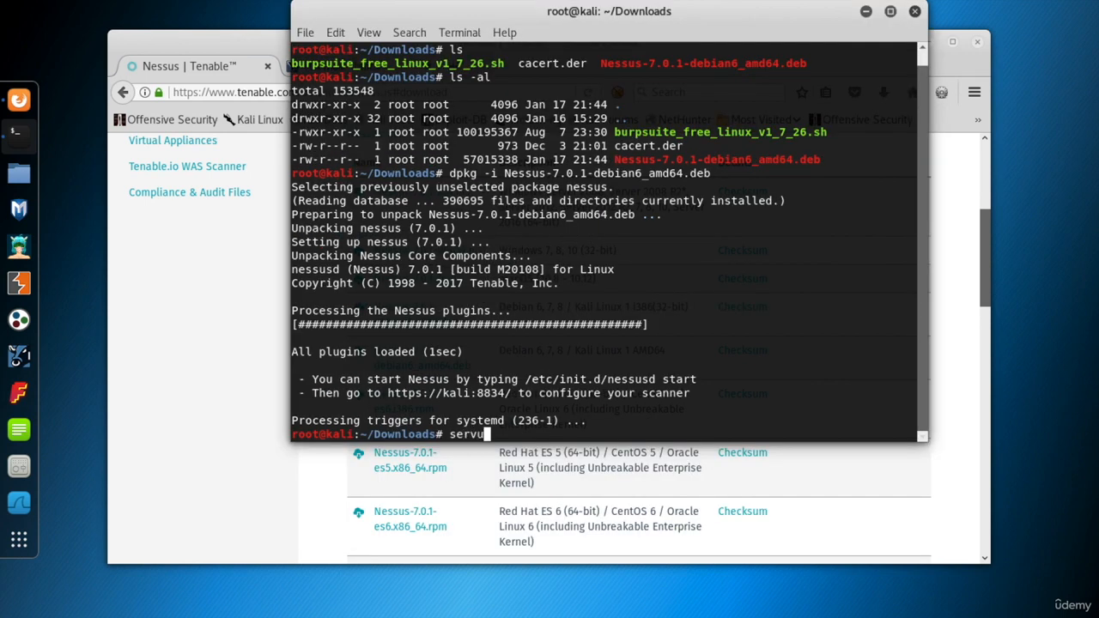
pyautogui.write('ice')
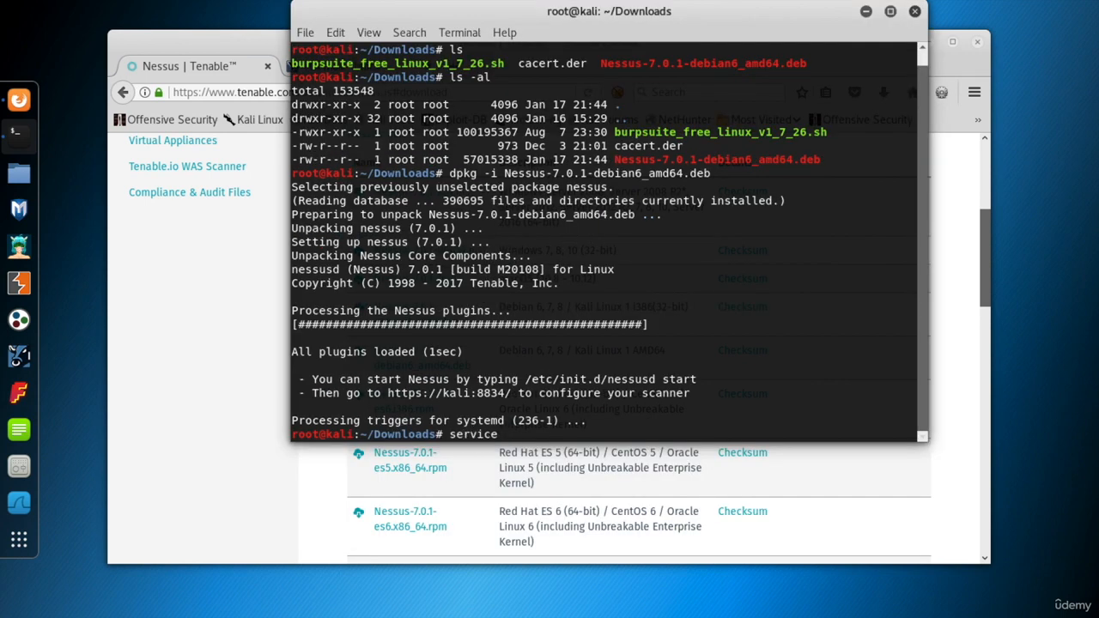
pyautogui.write('nessusd')
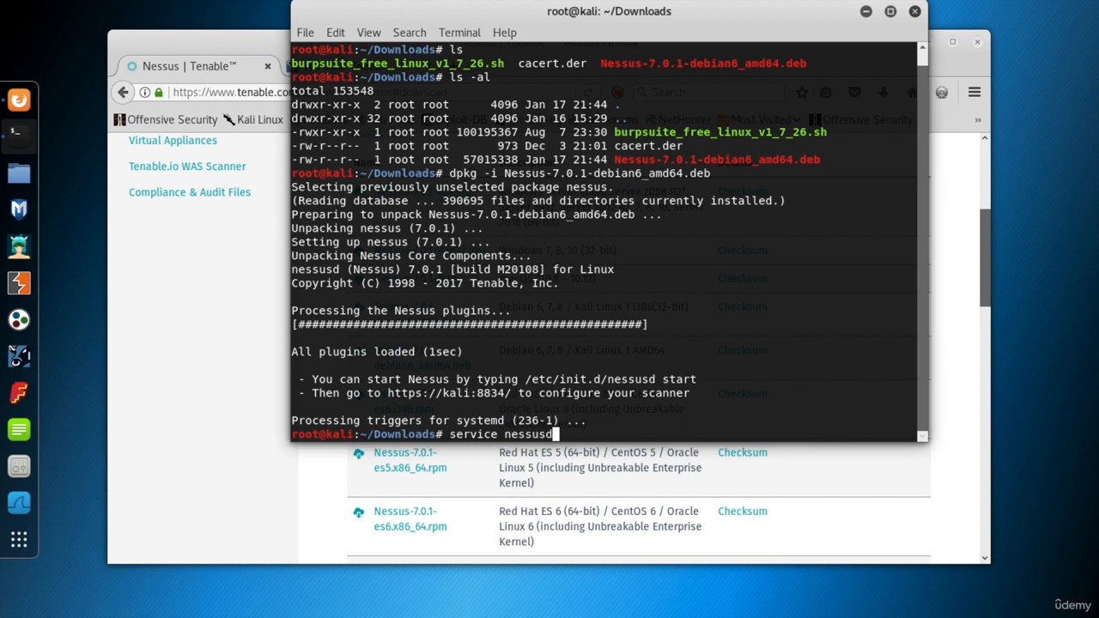
pyautogui.press('Return')
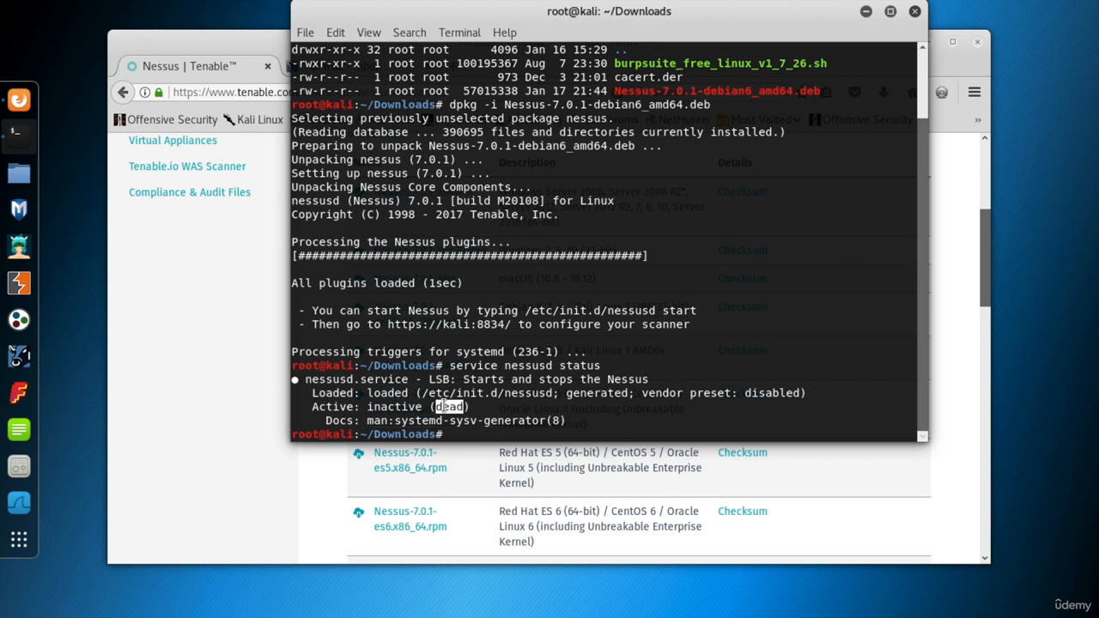
pyautogui.write('service nessusd status')
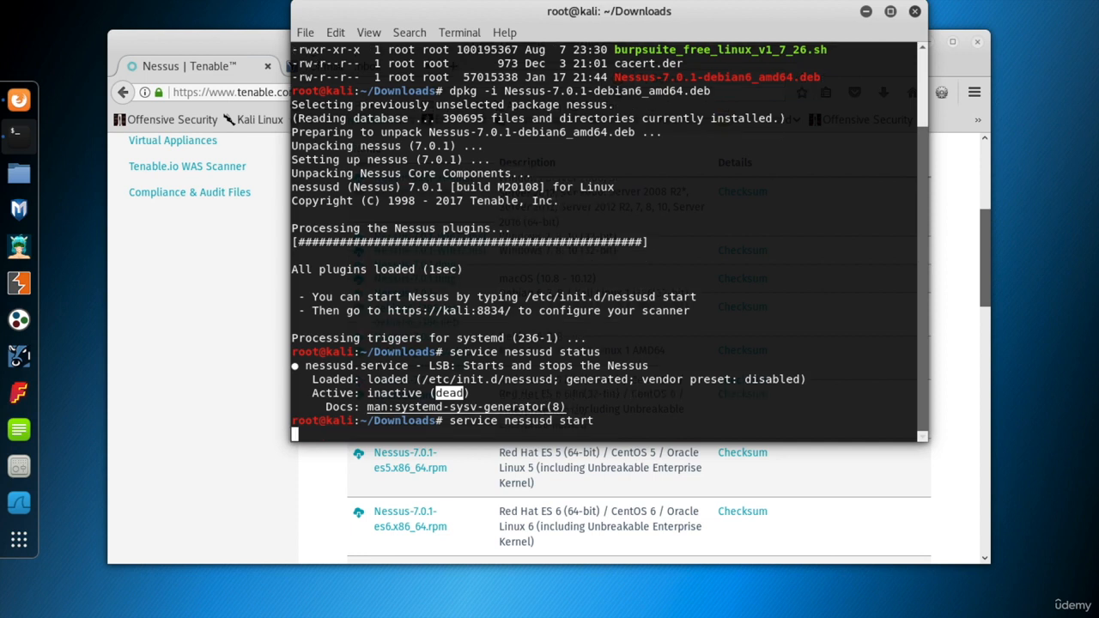
pyautogui.press('Return')
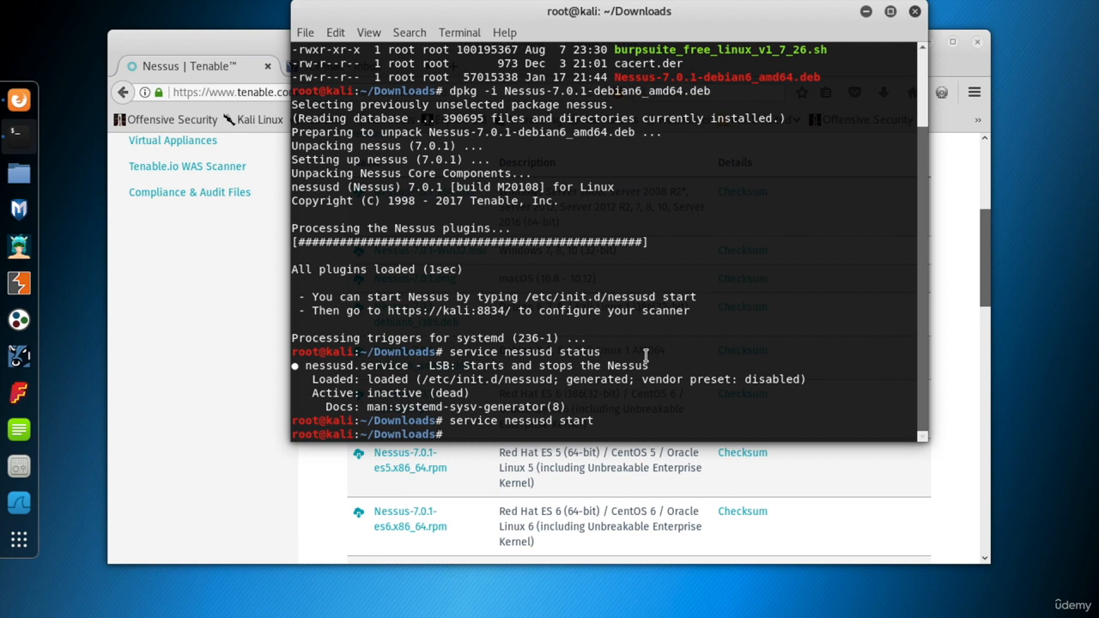
# - Confirm with netstat that nessusd listens on port 8834, then bring Firefox back to front
pyautogui.write('netstat -tnlp')
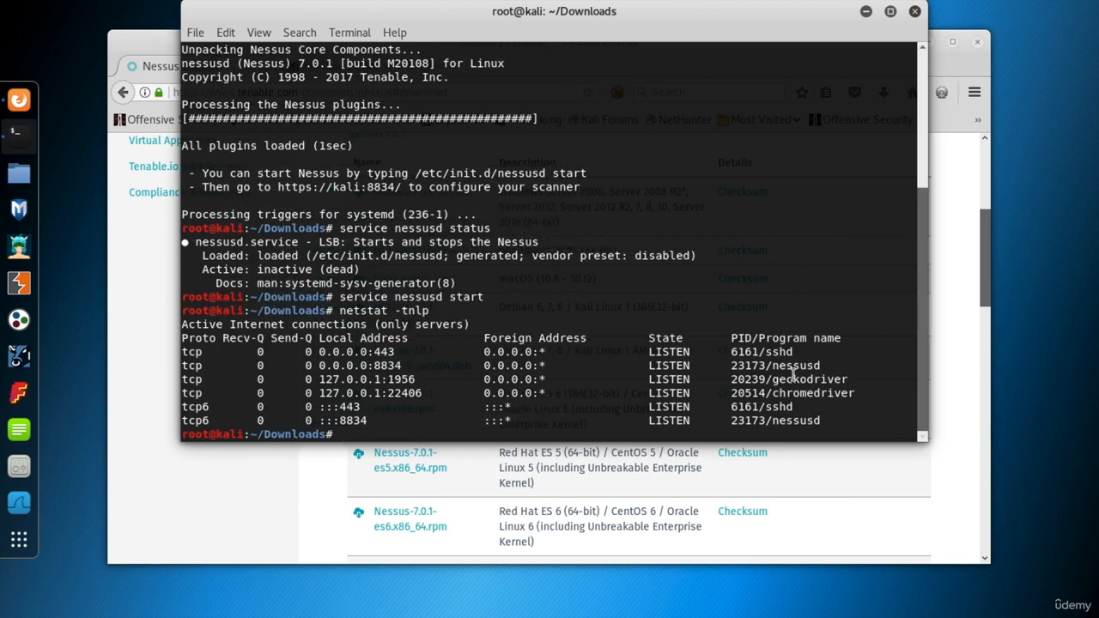
pyautogui.doubleClick(774, 364)
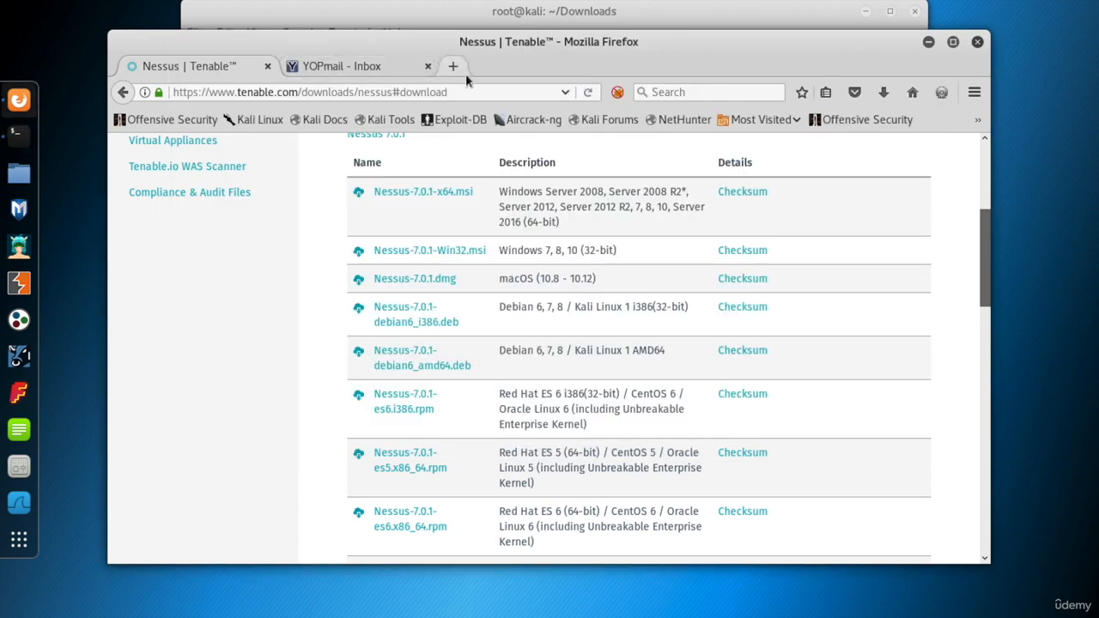
# - Browse to 127.0.0.1:8834 in a new Firefox tab
pyautogui.click(453, 66)
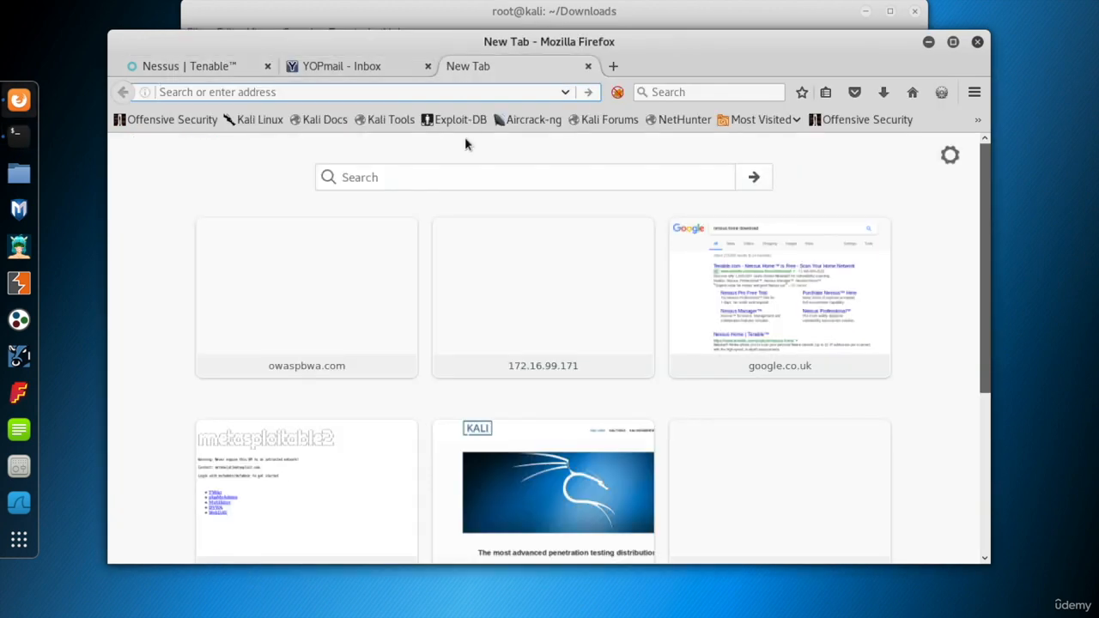
pyautogui.write('127.0.0.')
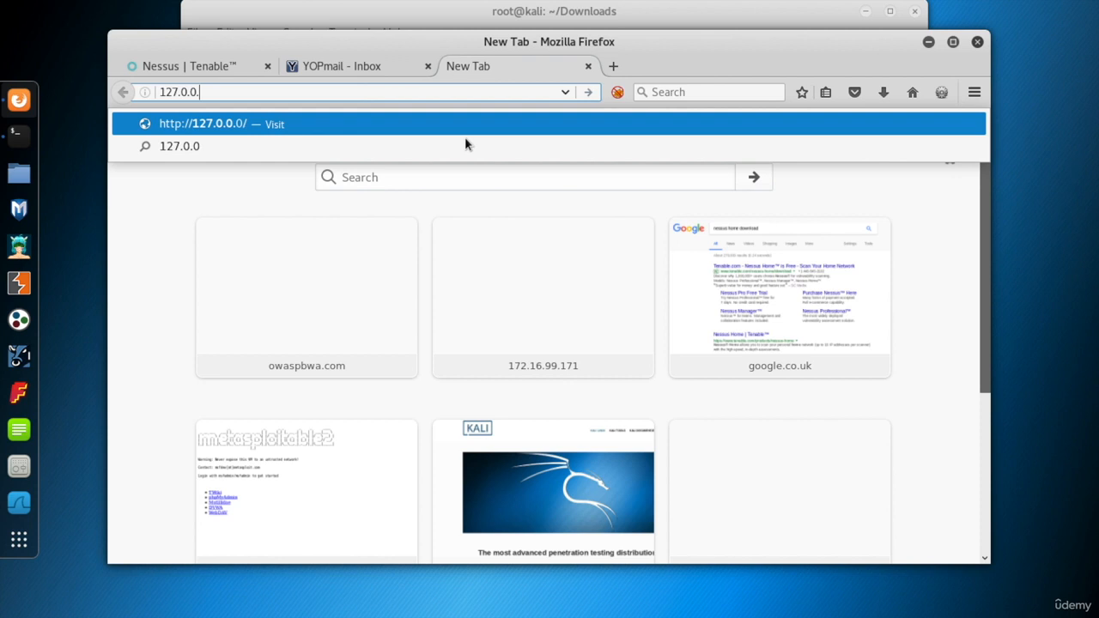
pyautogui.write('1:')
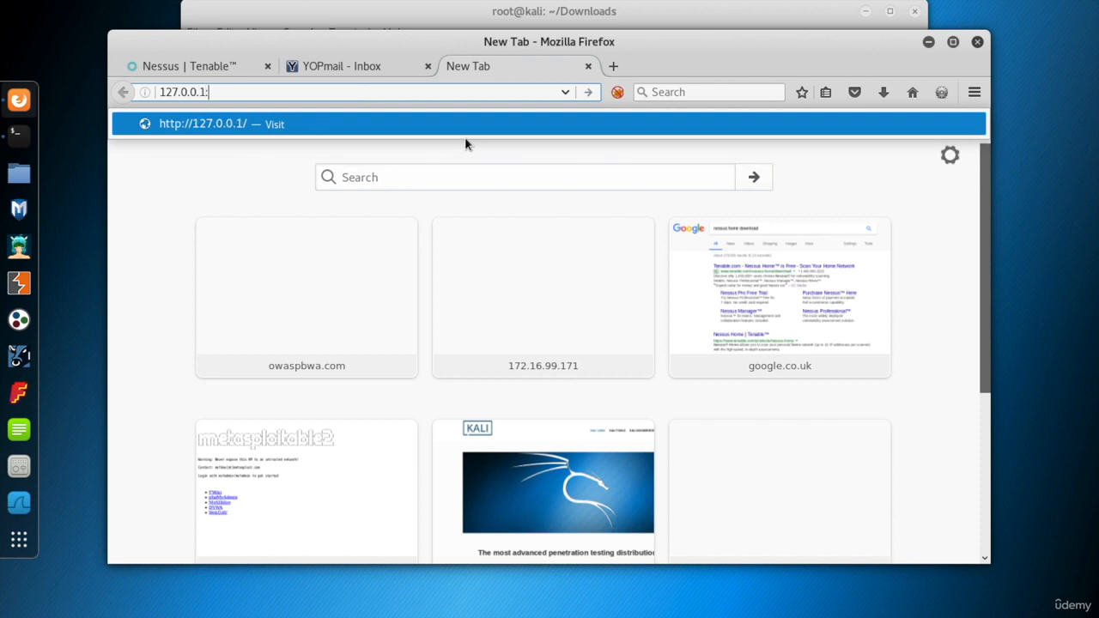
pyautogui.write(':8834')
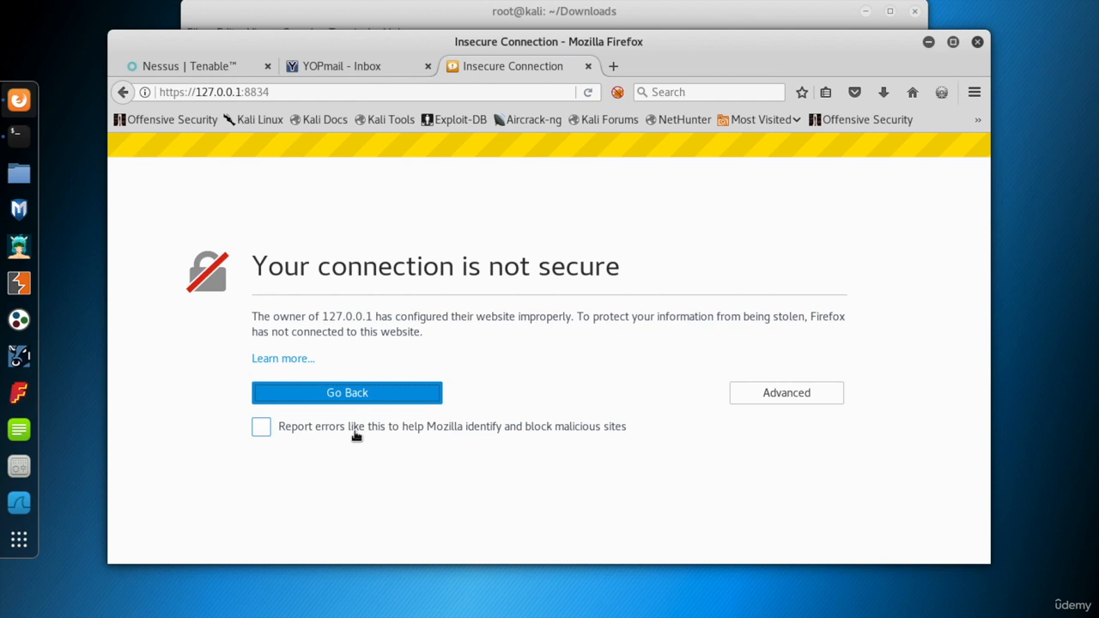
pyautogui.moveTo(787, 391)
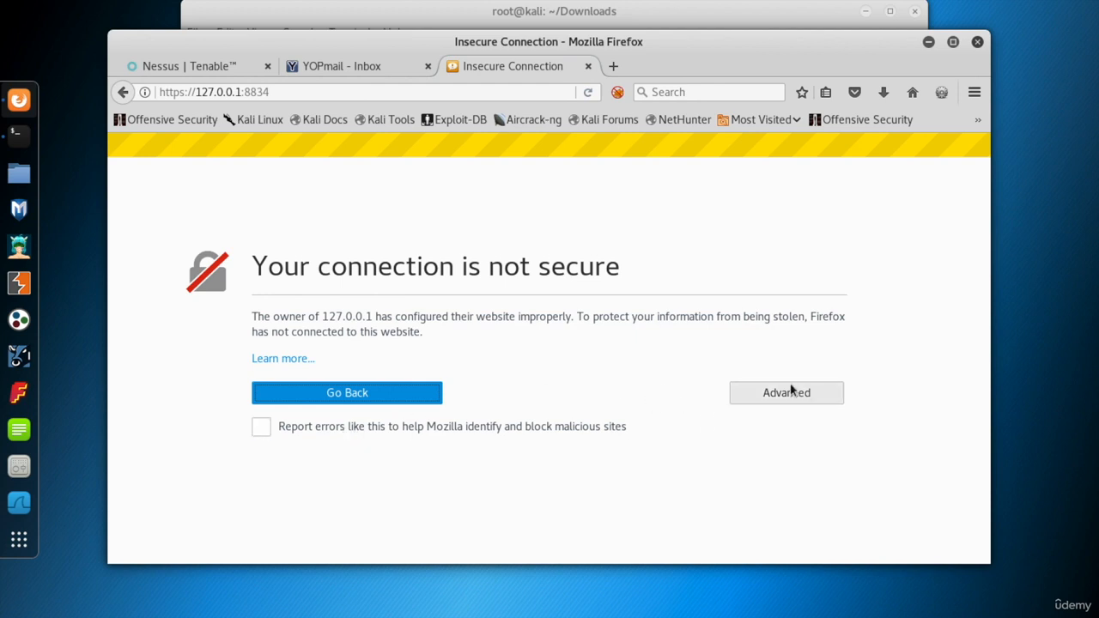
# - Accept a permanent security exception for the local Nessus certificate so the setup page loads
pyautogui.click(786, 392)
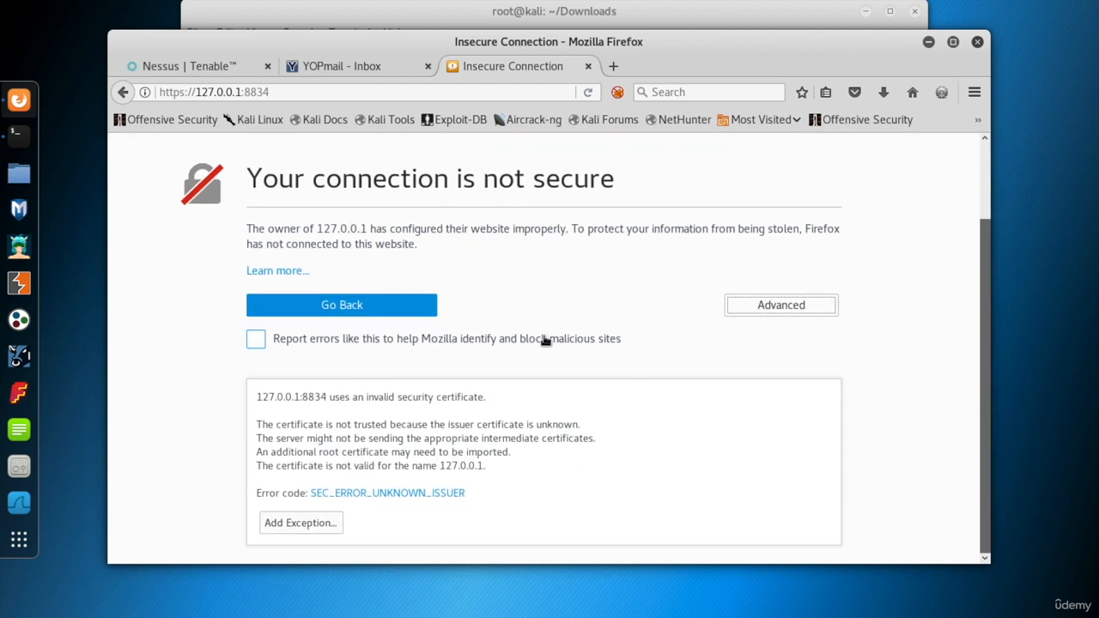
pyautogui.click(299, 522)
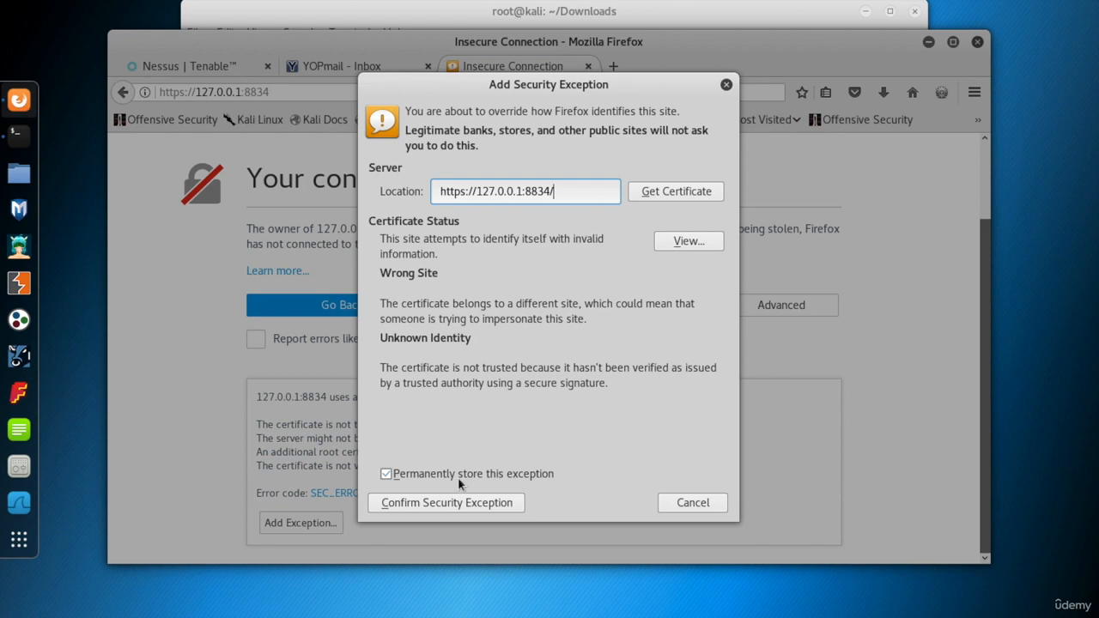
pyautogui.click(446, 501)
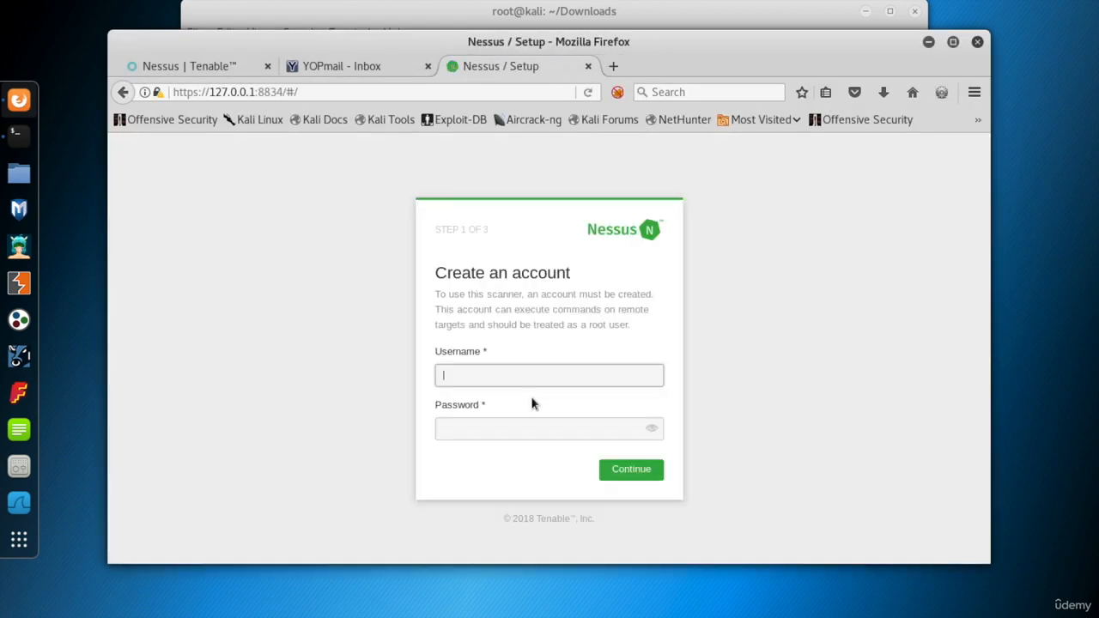
pyautogui.moveTo(615, 220)
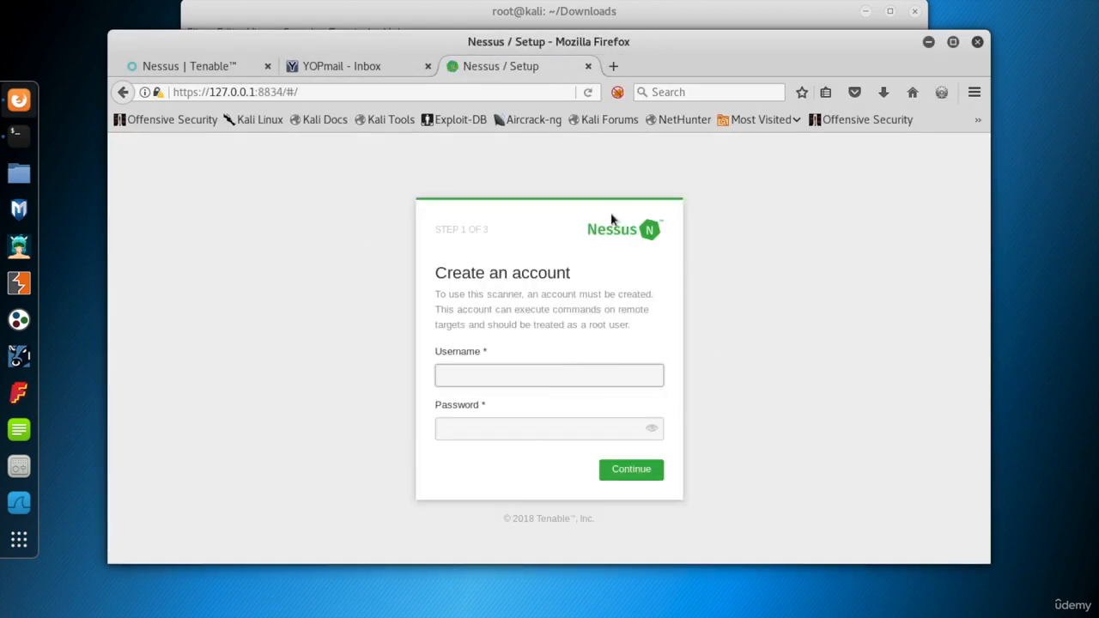
pyautogui.moveTo(638, 165)
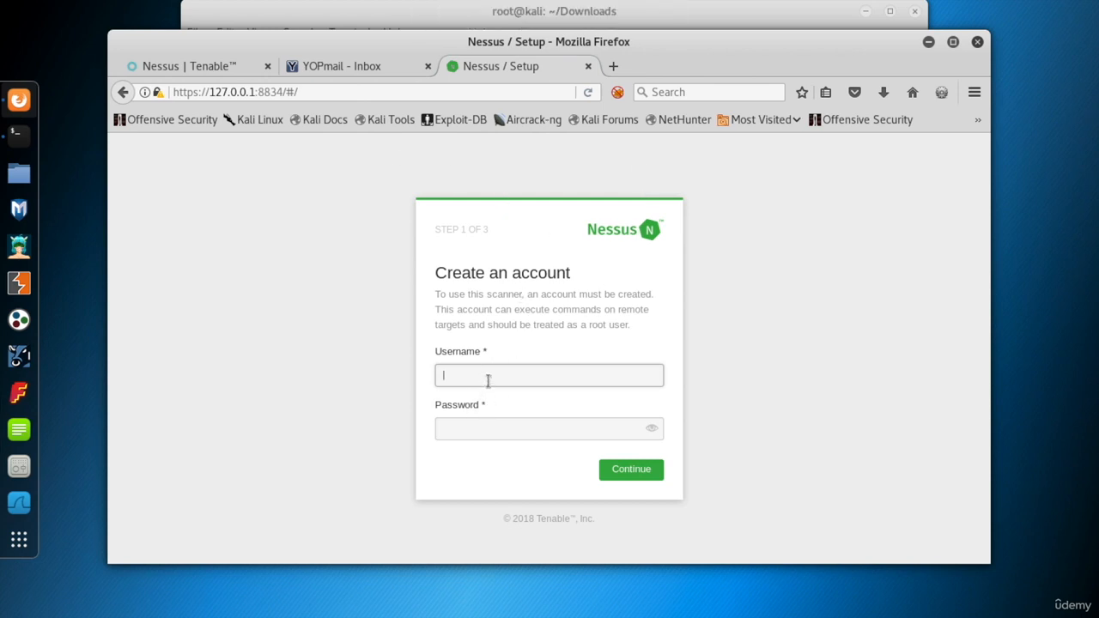
pyautogui.moveTo(601, 237)
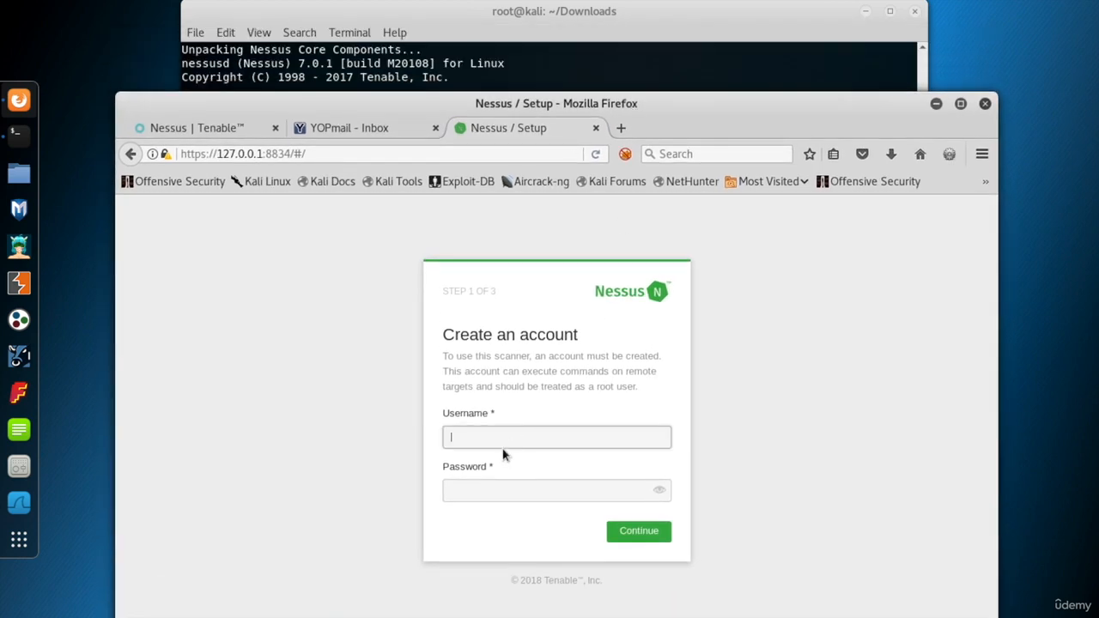
# - Create the Nessus account with username 'maydin' and a password, continuing to registration
pyautogui.write('maydin')
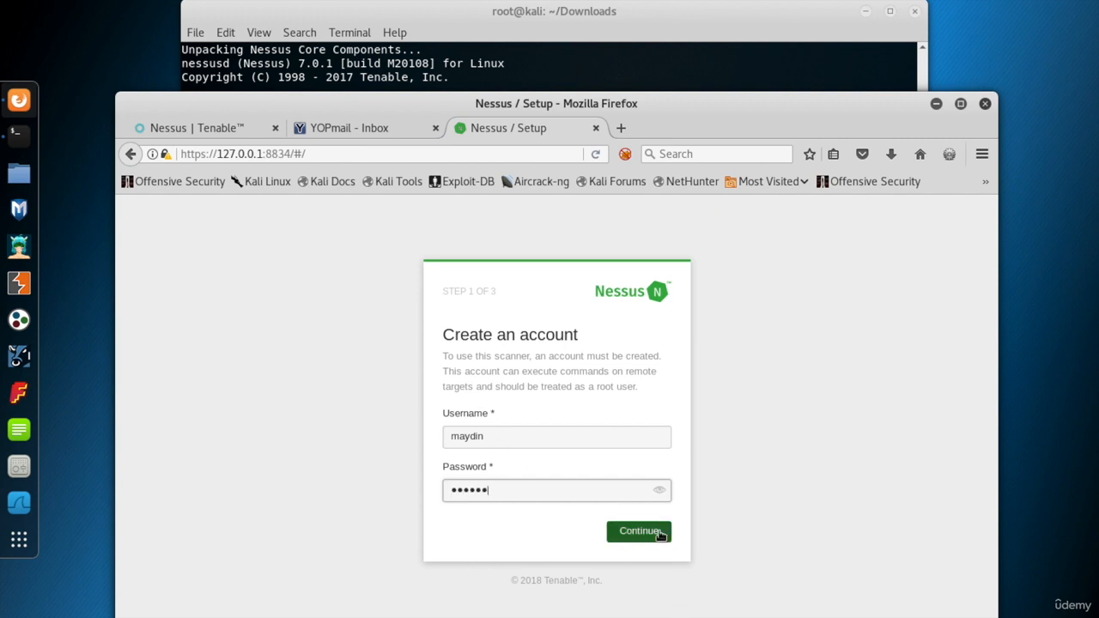
pyautogui.click(639, 531)
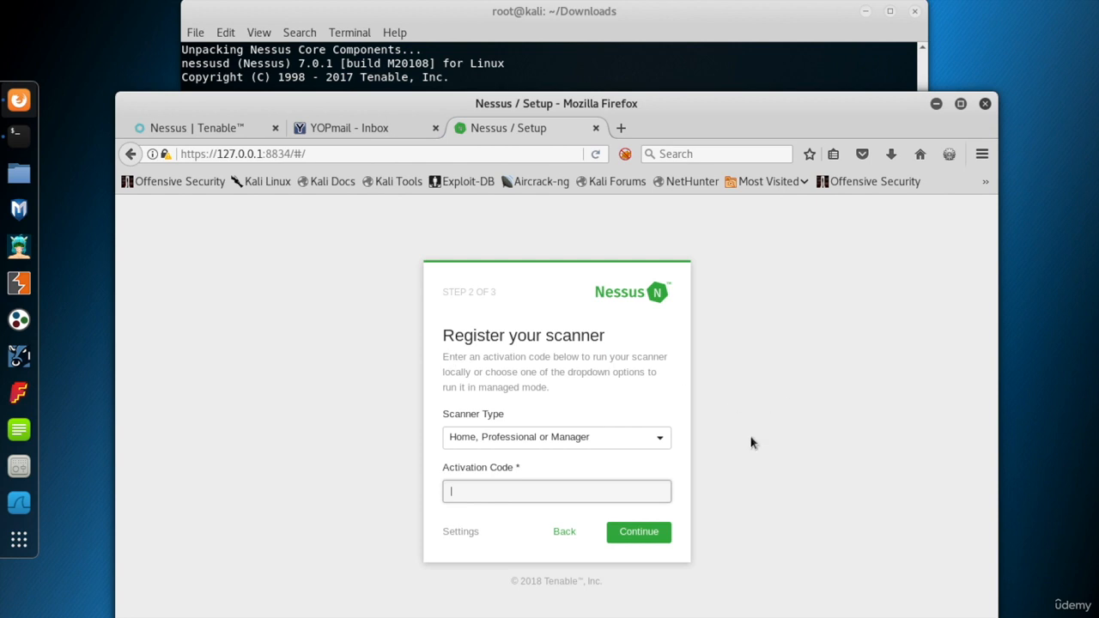
pyautogui.moveTo(662, 438)
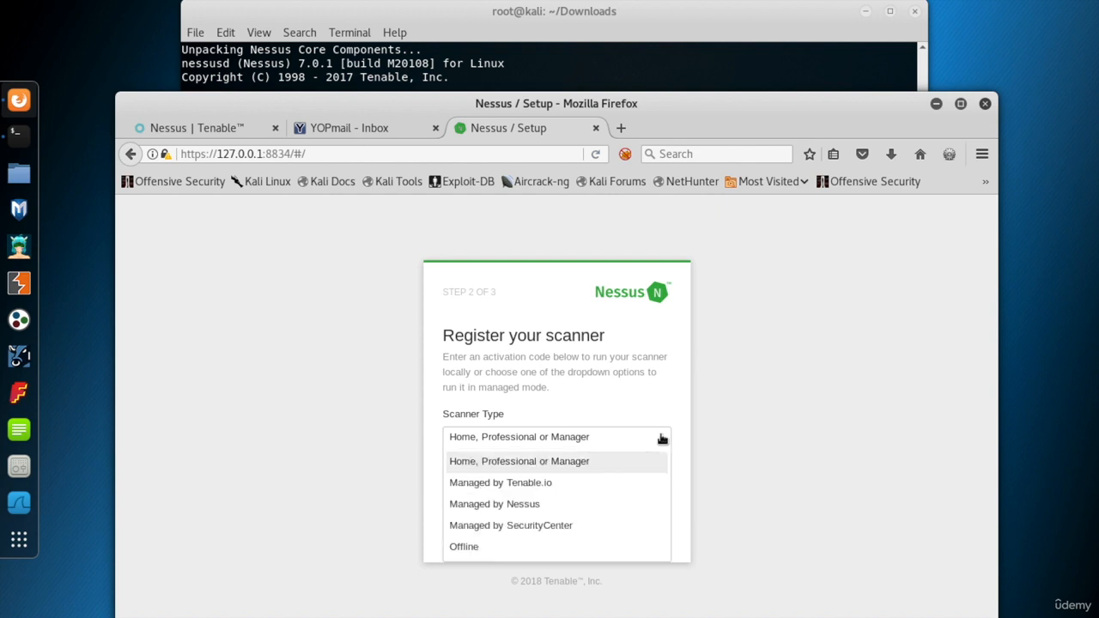
pyautogui.click(518, 460)
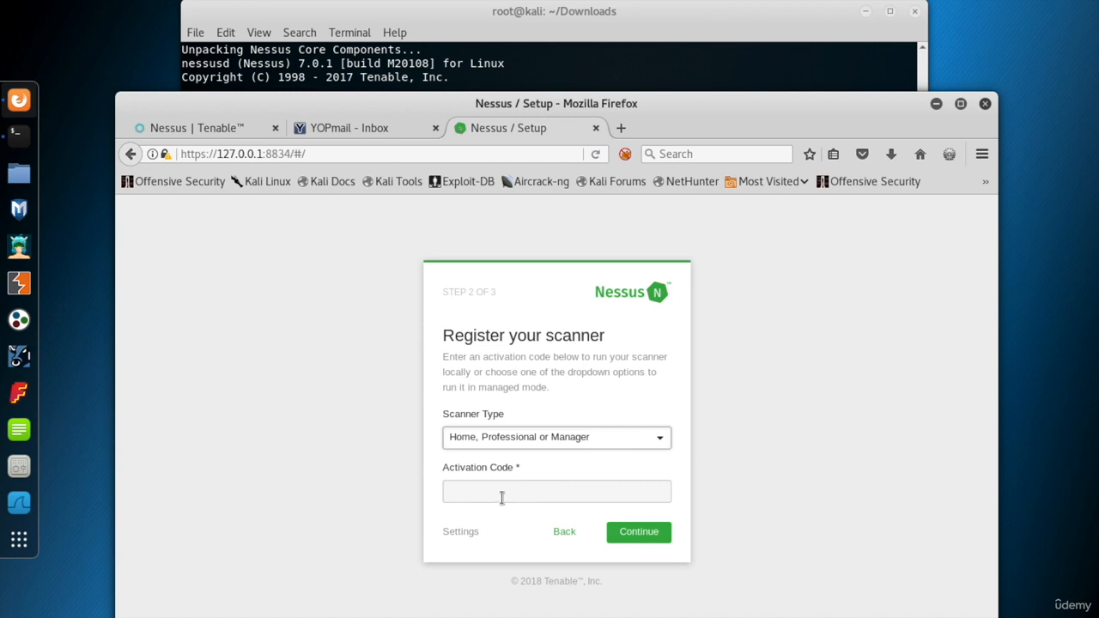
pyautogui.click(348, 128)
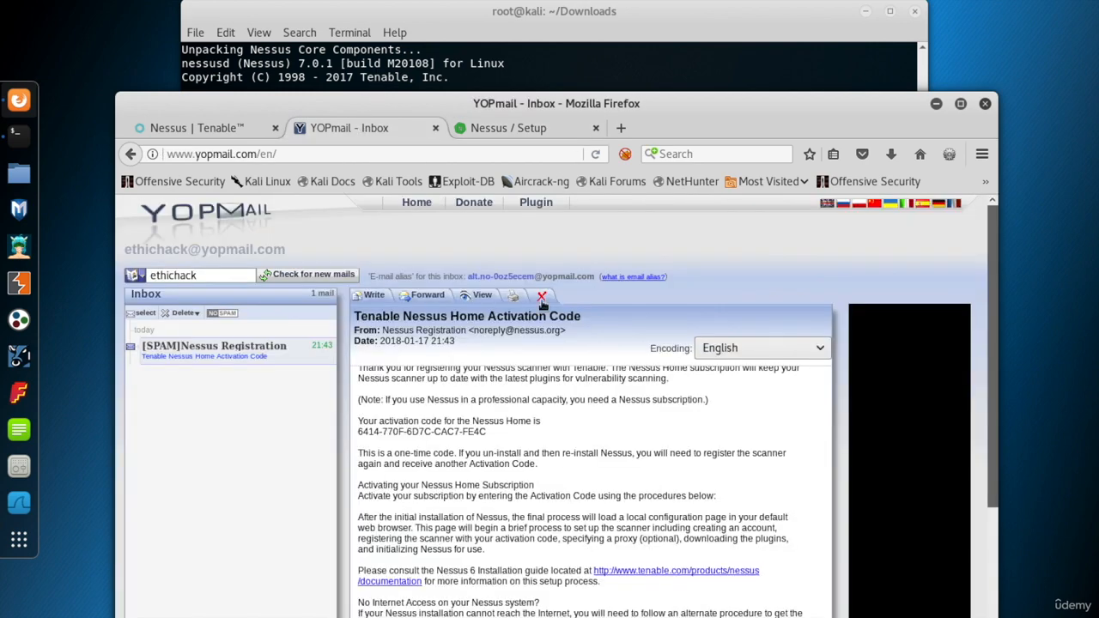
pyautogui.doubleClick(421, 431)
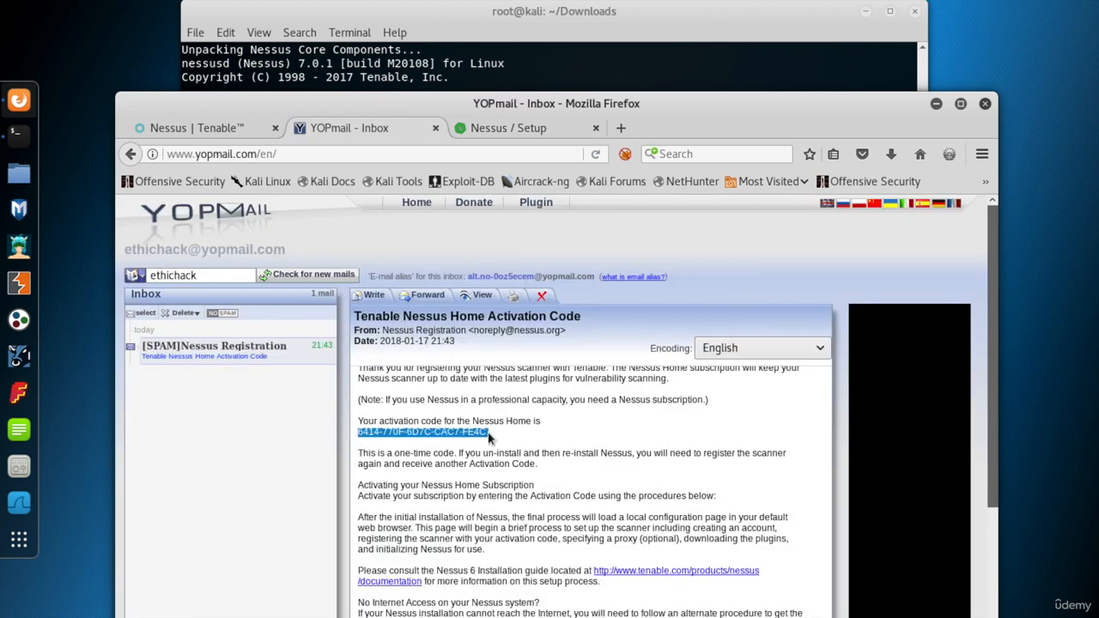
pyautogui.moveTo(580, 447)
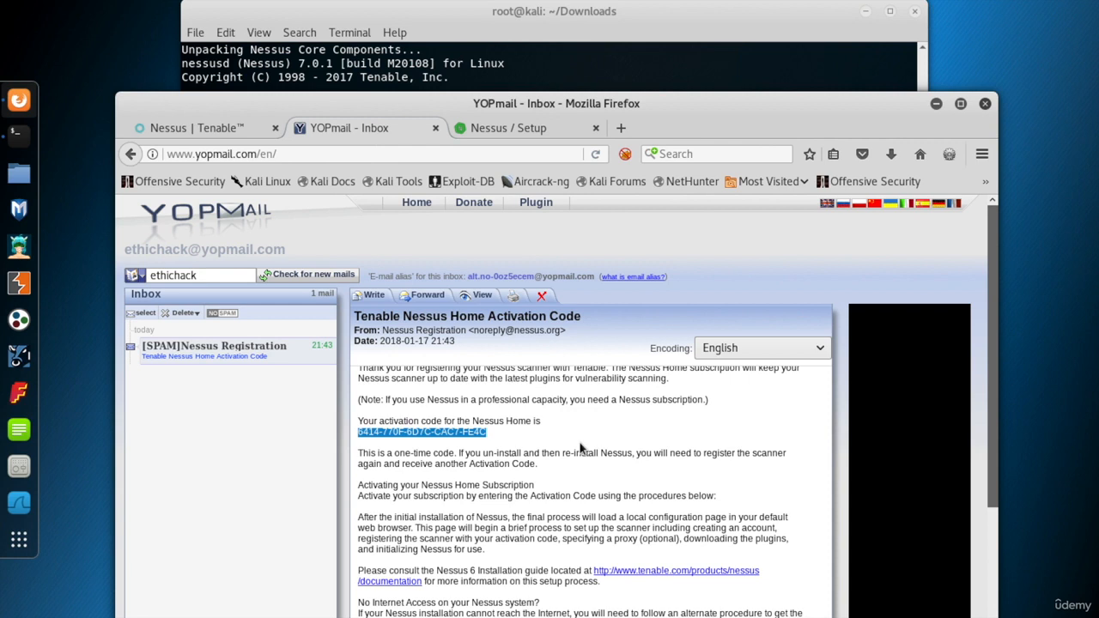
pyautogui.click(508, 127)
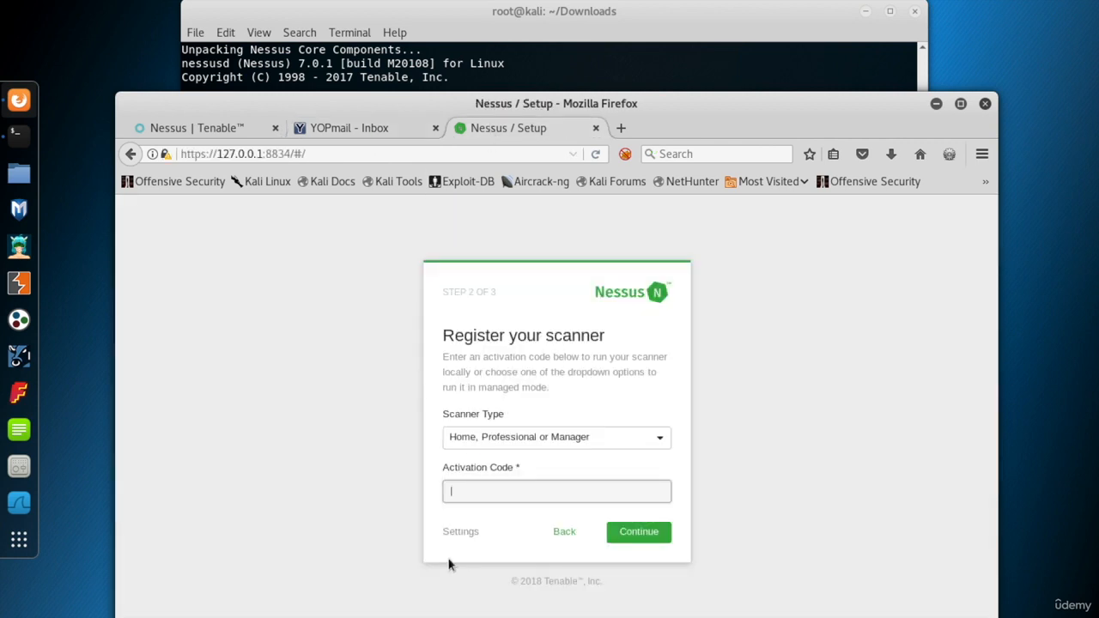
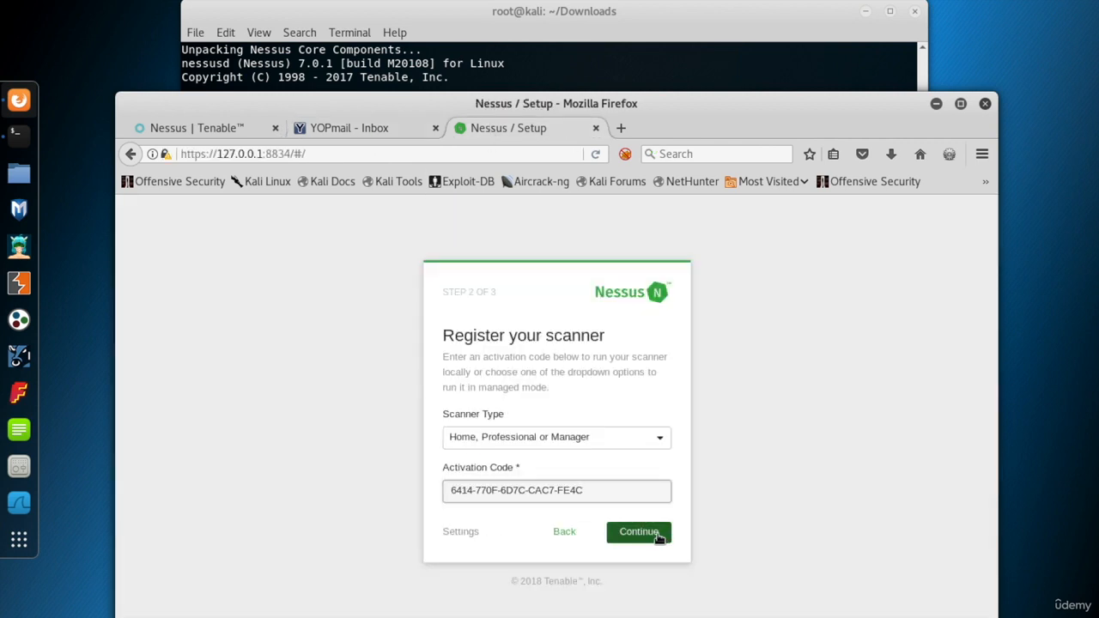
pyautogui.click(638, 533)
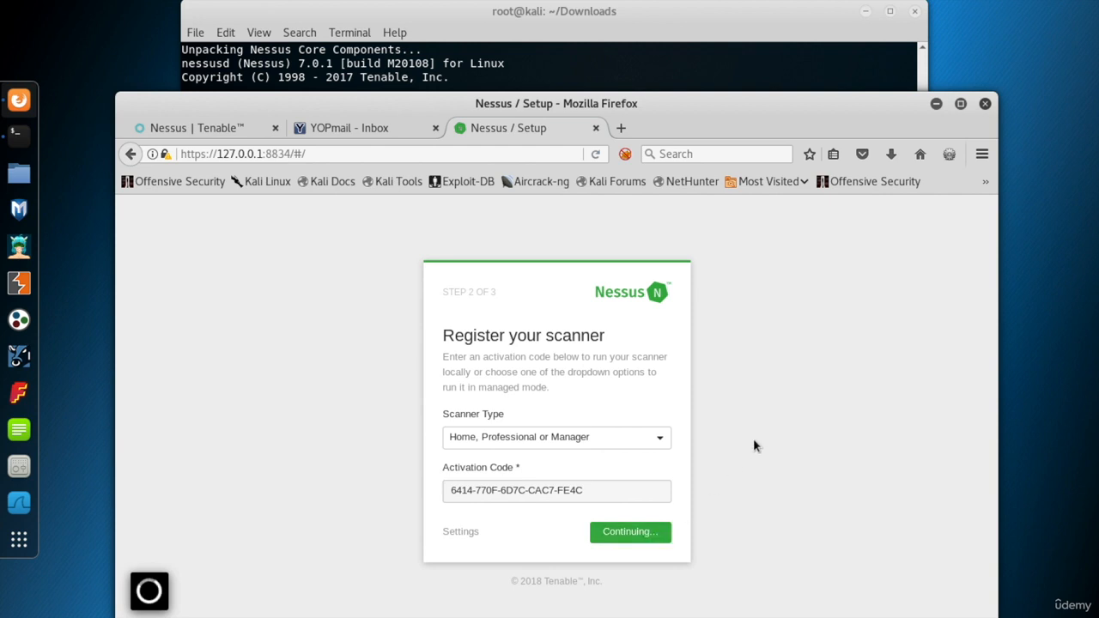
pyautogui.click(631, 533)
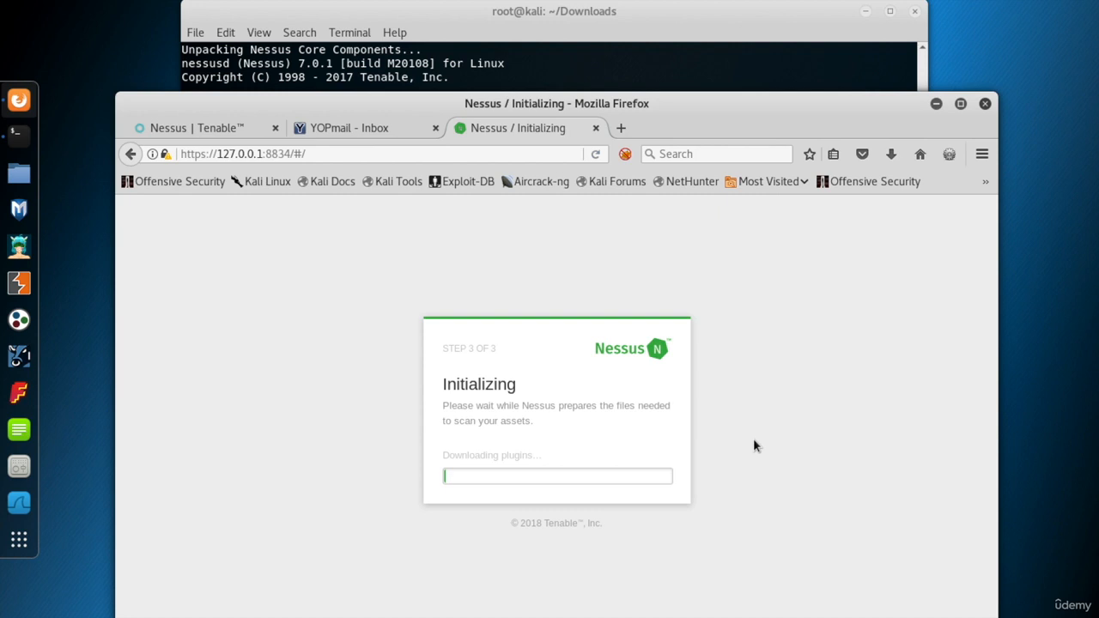
# - Wait through plugin download until the empty My Scans page appears
pyautogui.moveTo(557, 103); pyautogui.dragTo(556, 62)
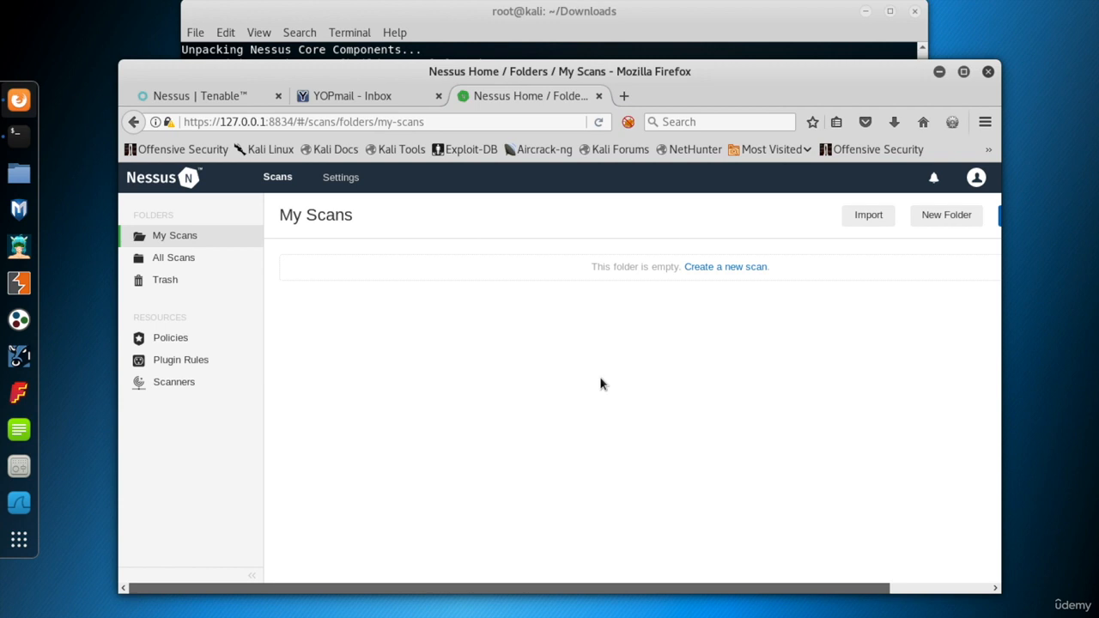
pyautogui.moveTo(454, 313)
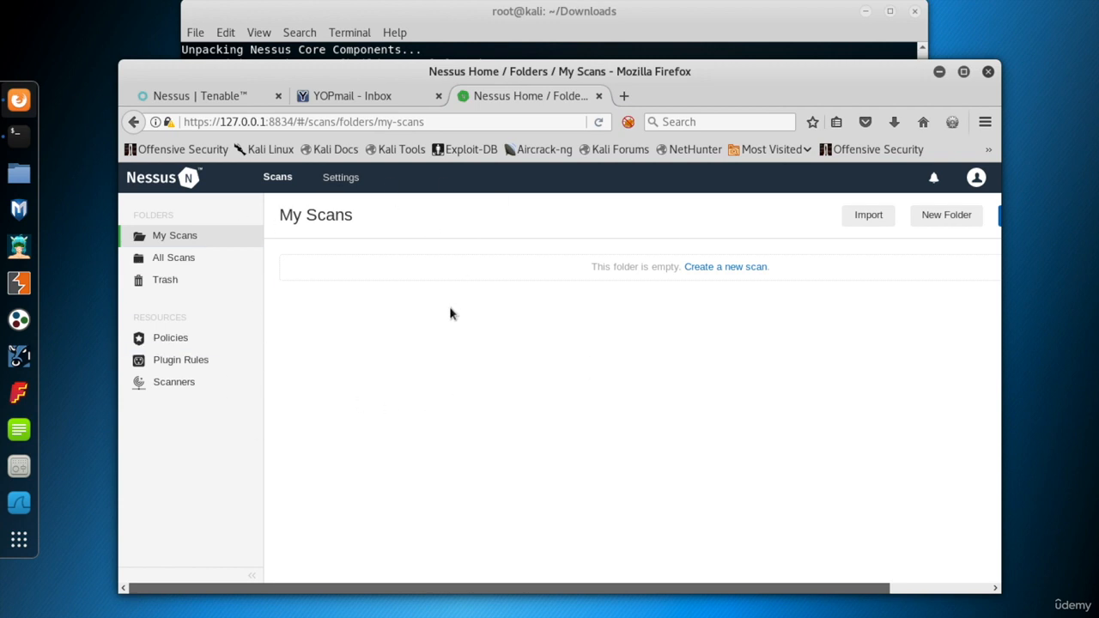